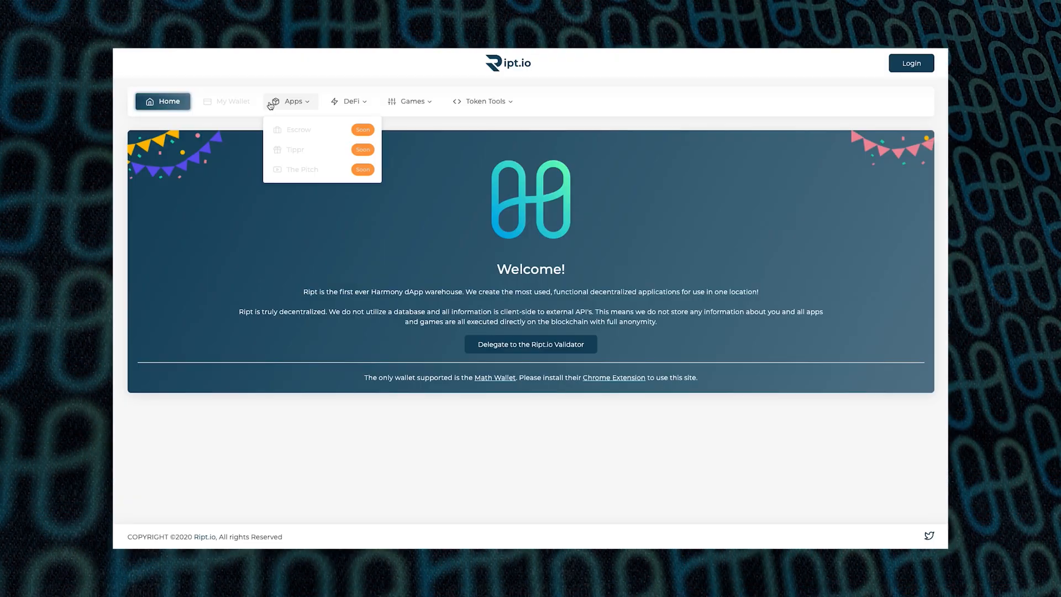
Open The Brink from the Games menu, then Create Token from Token Tools
{"action": "left_click", "coordinate": [348, 101]}
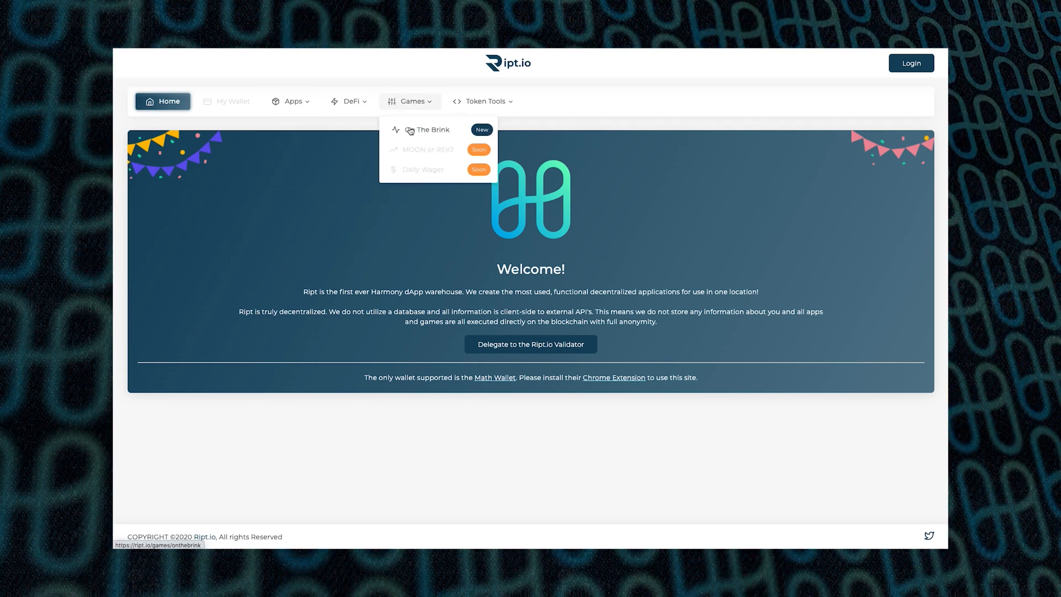
{"action": "left_click", "coordinate": [431, 129]}
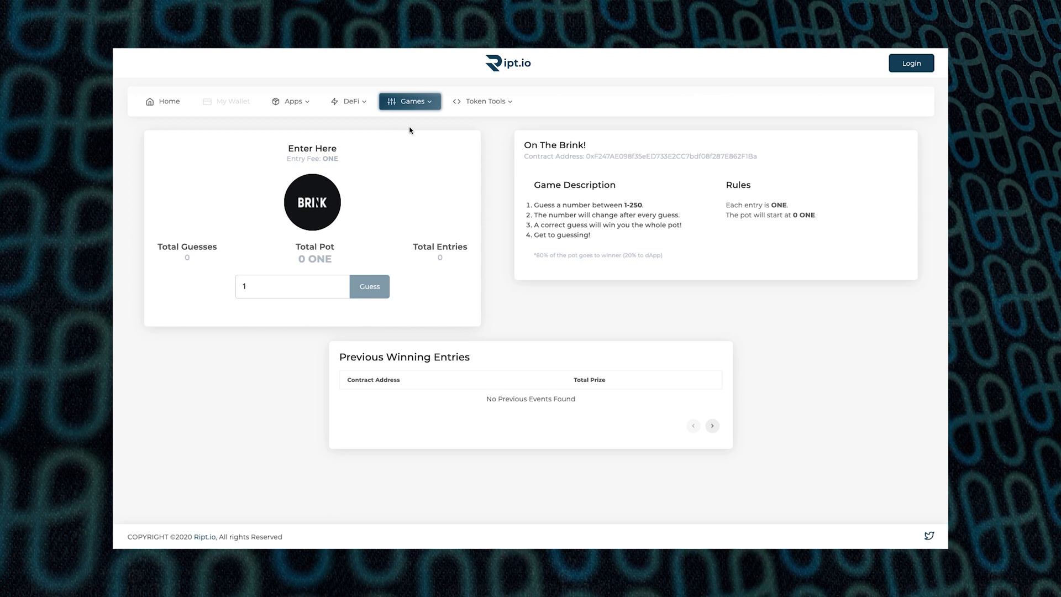
{"action": "left_click", "coordinate": [484, 101]}
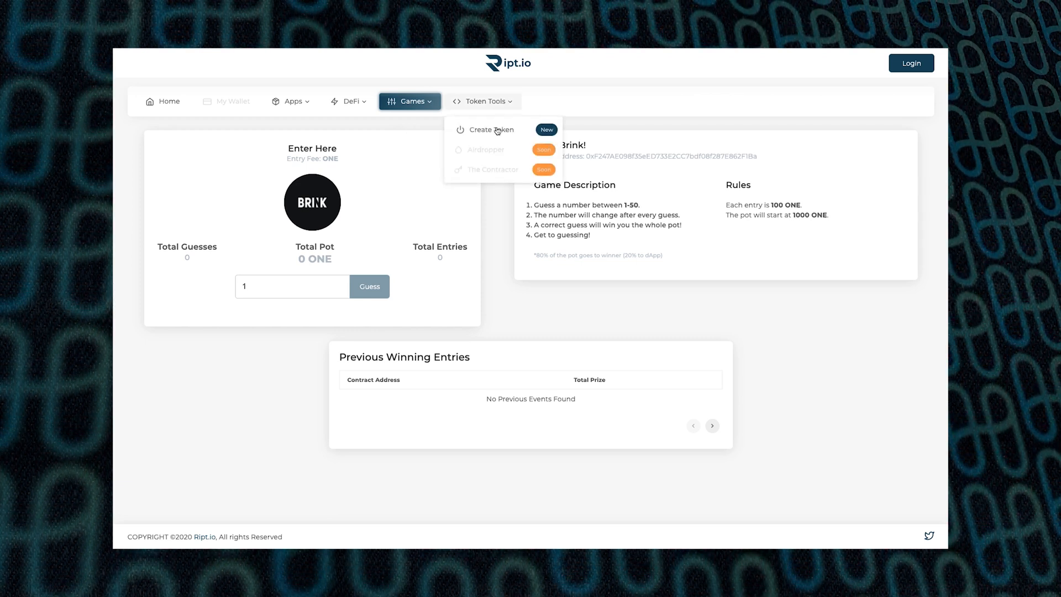
{"action": "left_click", "coordinate": [486, 129]}
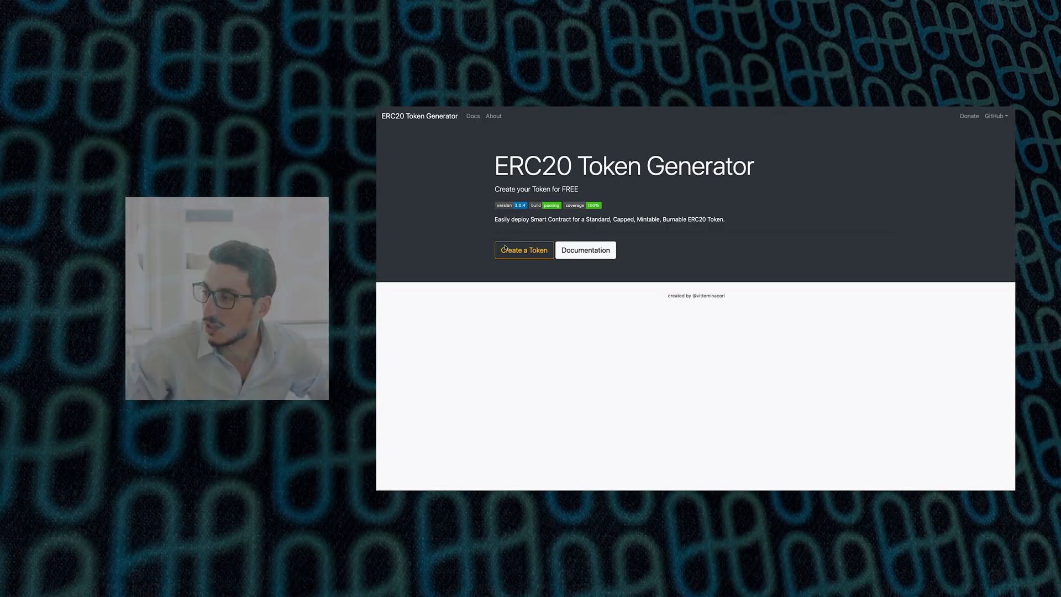
Open the ERC20 Token Generator documentation and scroll through the token details
{"action": "left_click", "coordinate": [585, 250]}
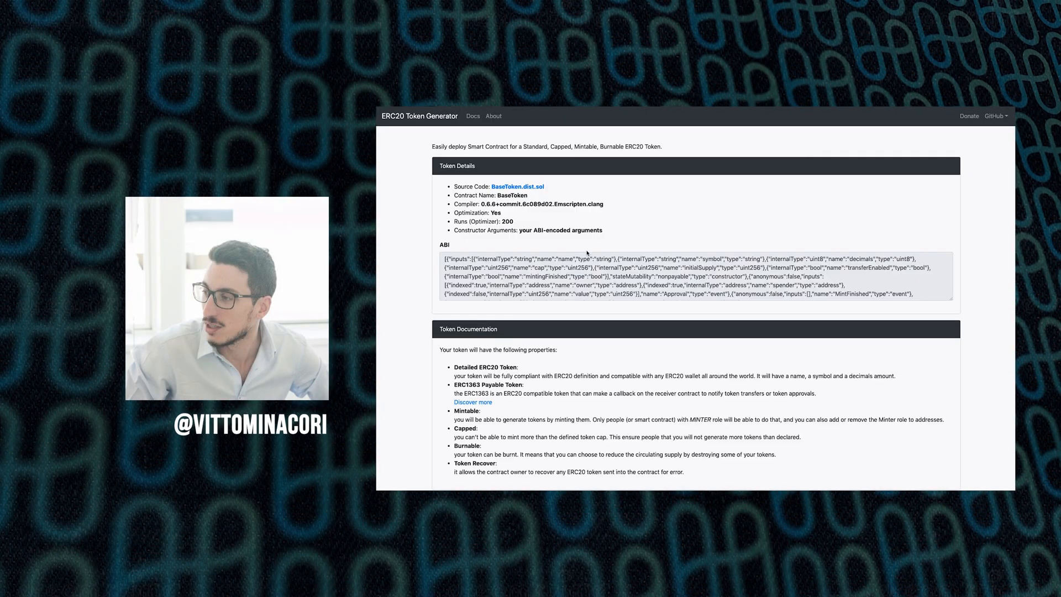
{"action": "scroll", "scroll_direction": "down", "scroll_amount": 3}
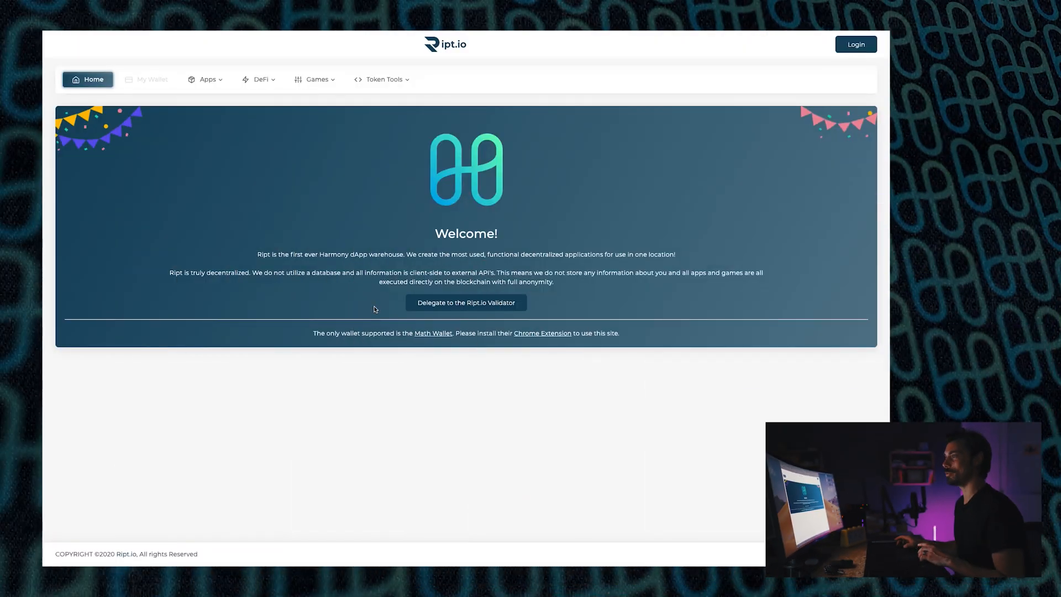
{"action": "mouse_move", "coordinate": [206, 88]}
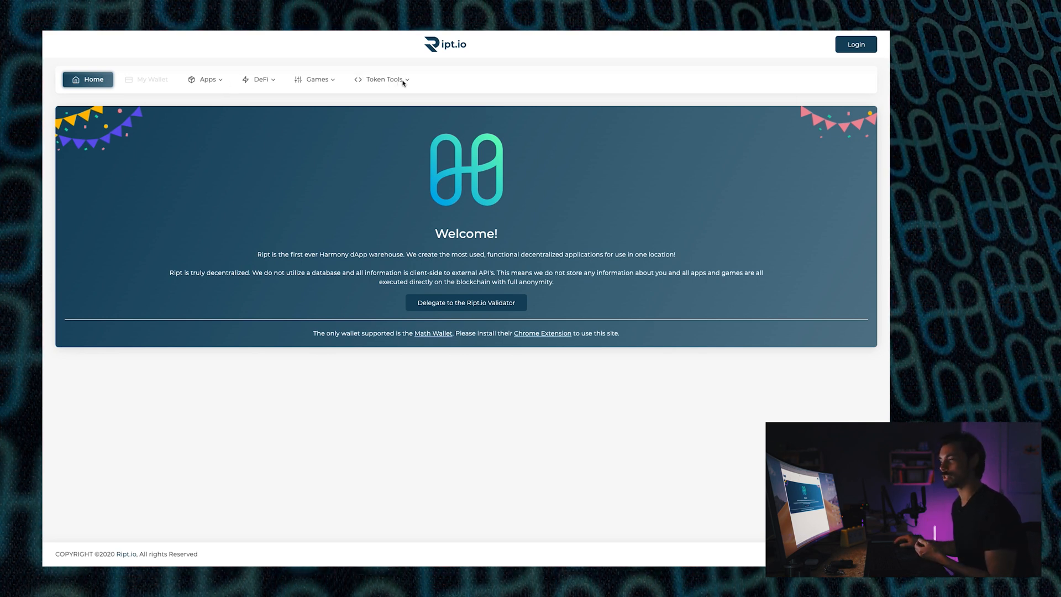
Choose Create Token from the Token Tools dropdown to reach the HRC-20 Token Creator
{"action": "left_click", "coordinate": [384, 79]}
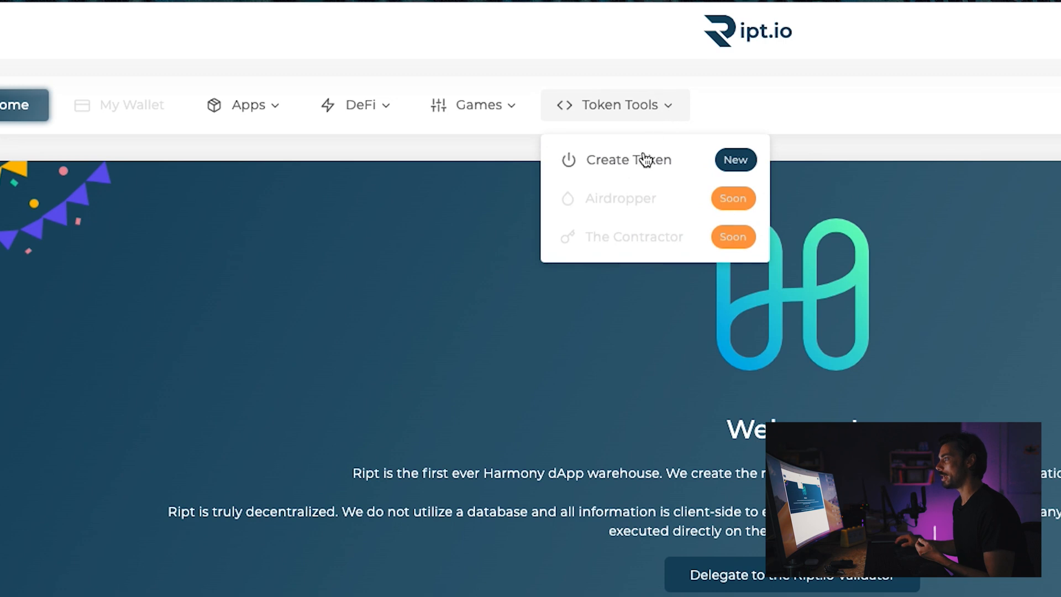
{"action": "left_click", "coordinate": [629, 160]}
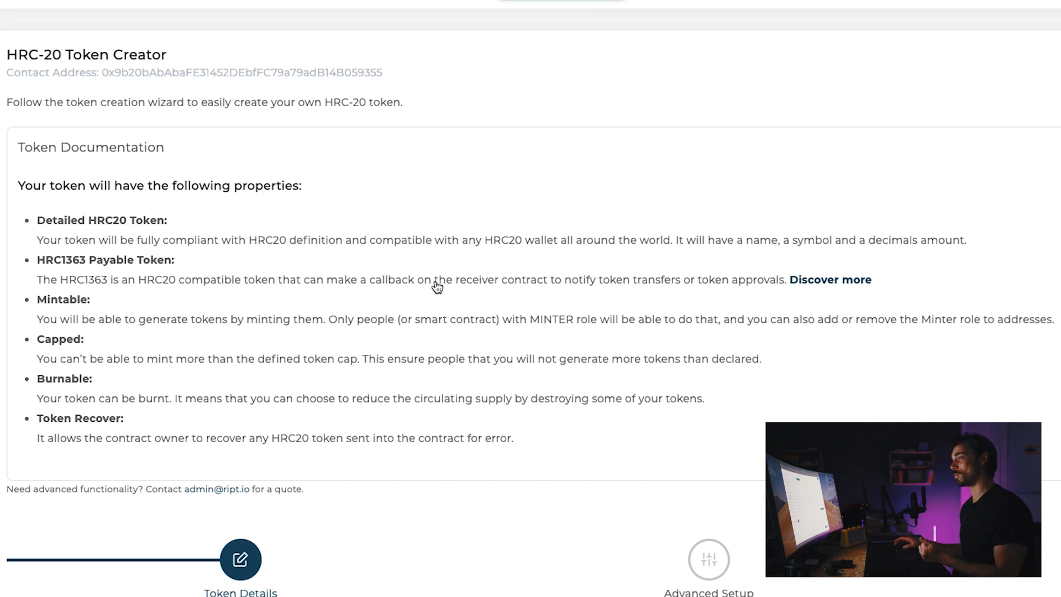
{"action": "mouse_move", "coordinate": [549, 359]}
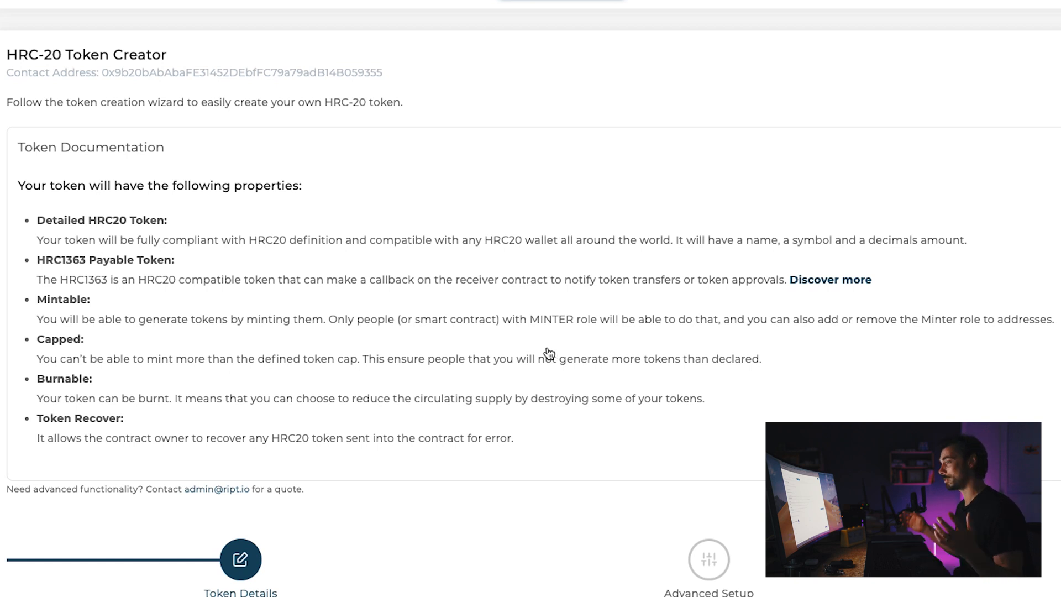
{"action": "mouse_move", "coordinate": [577, 406]}
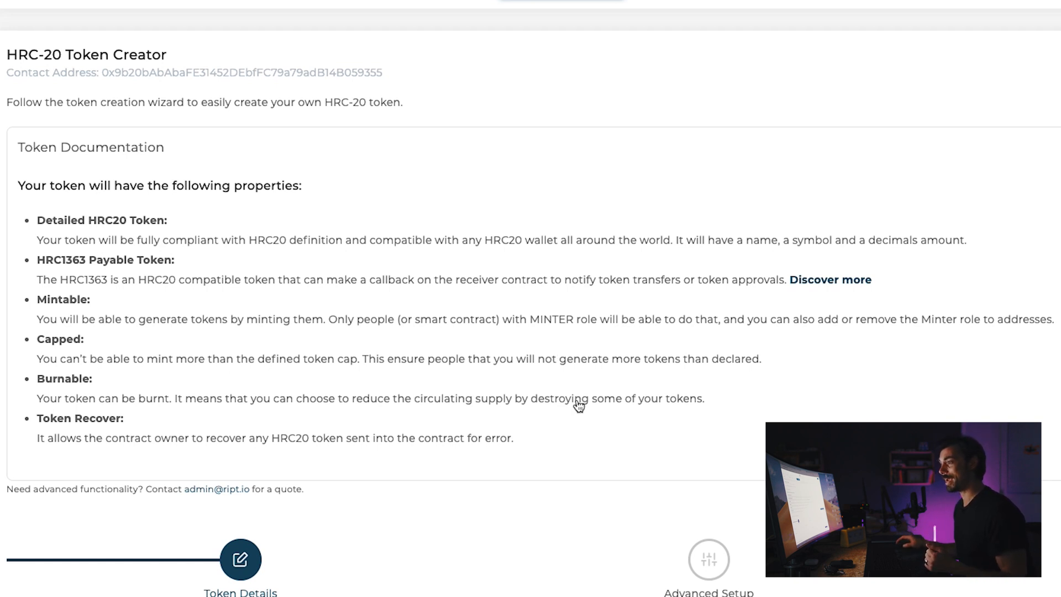